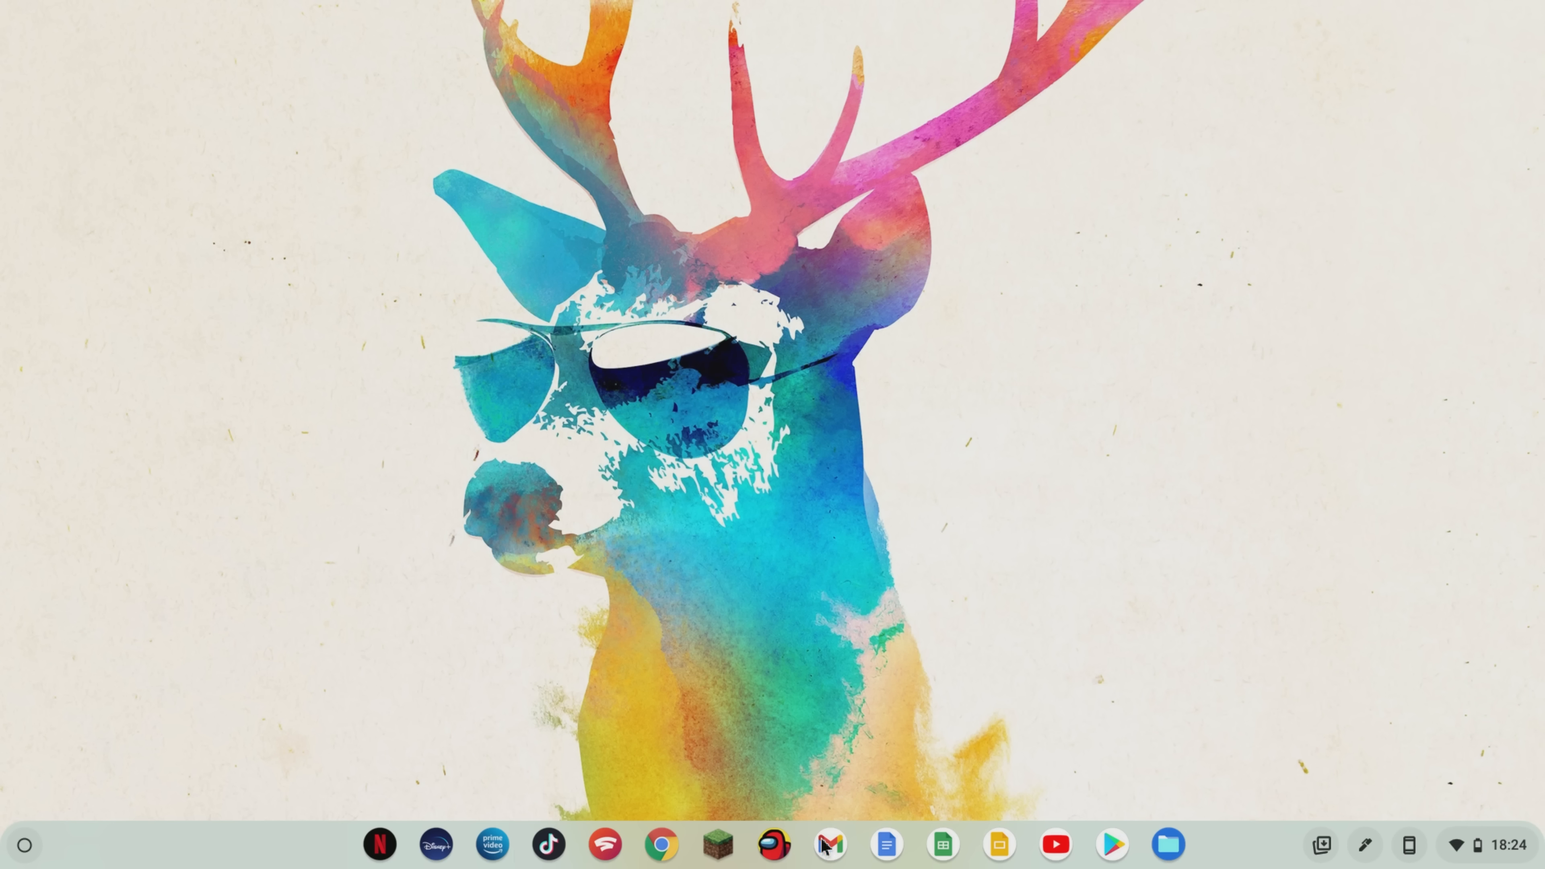
mouse_move(504, 224)
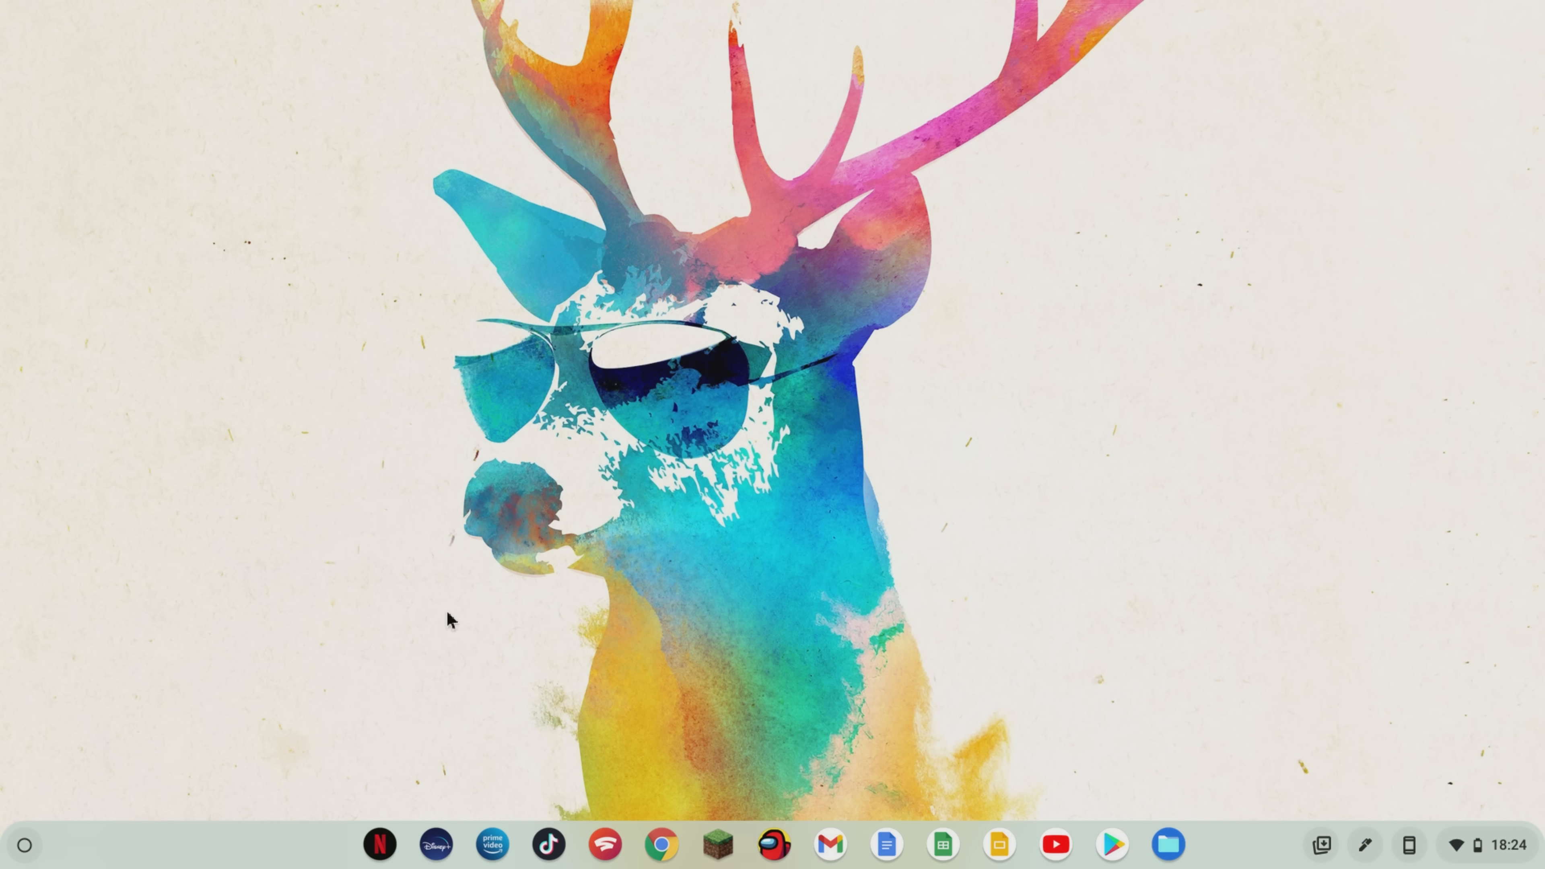
Review the Settings window, then show Google Drive's Computers section with no synced folders
left_click(1468, 844)
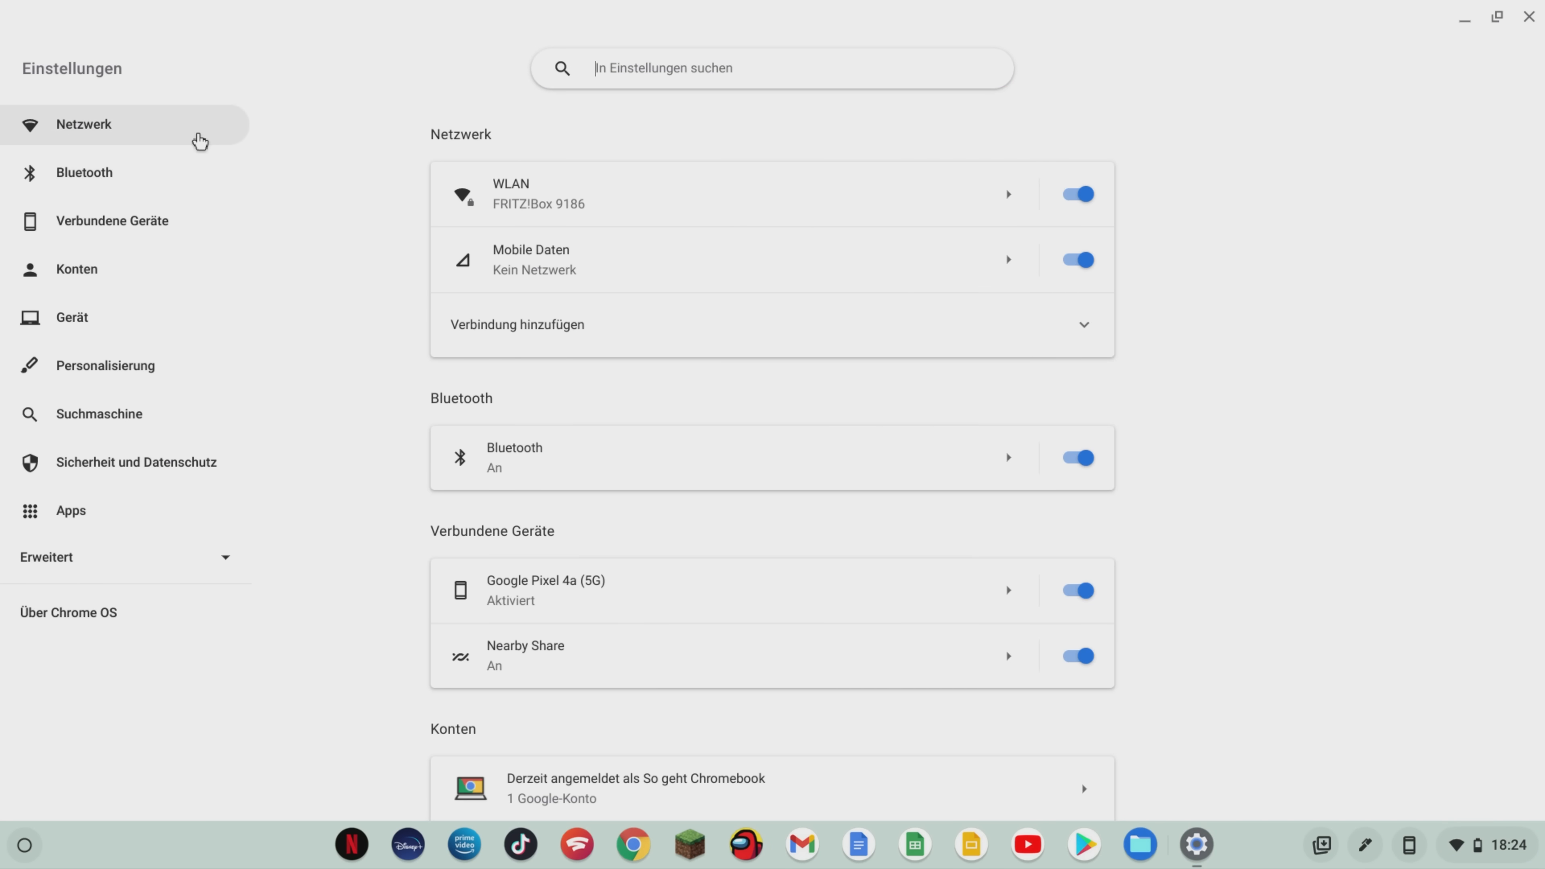
left_click(76, 269)
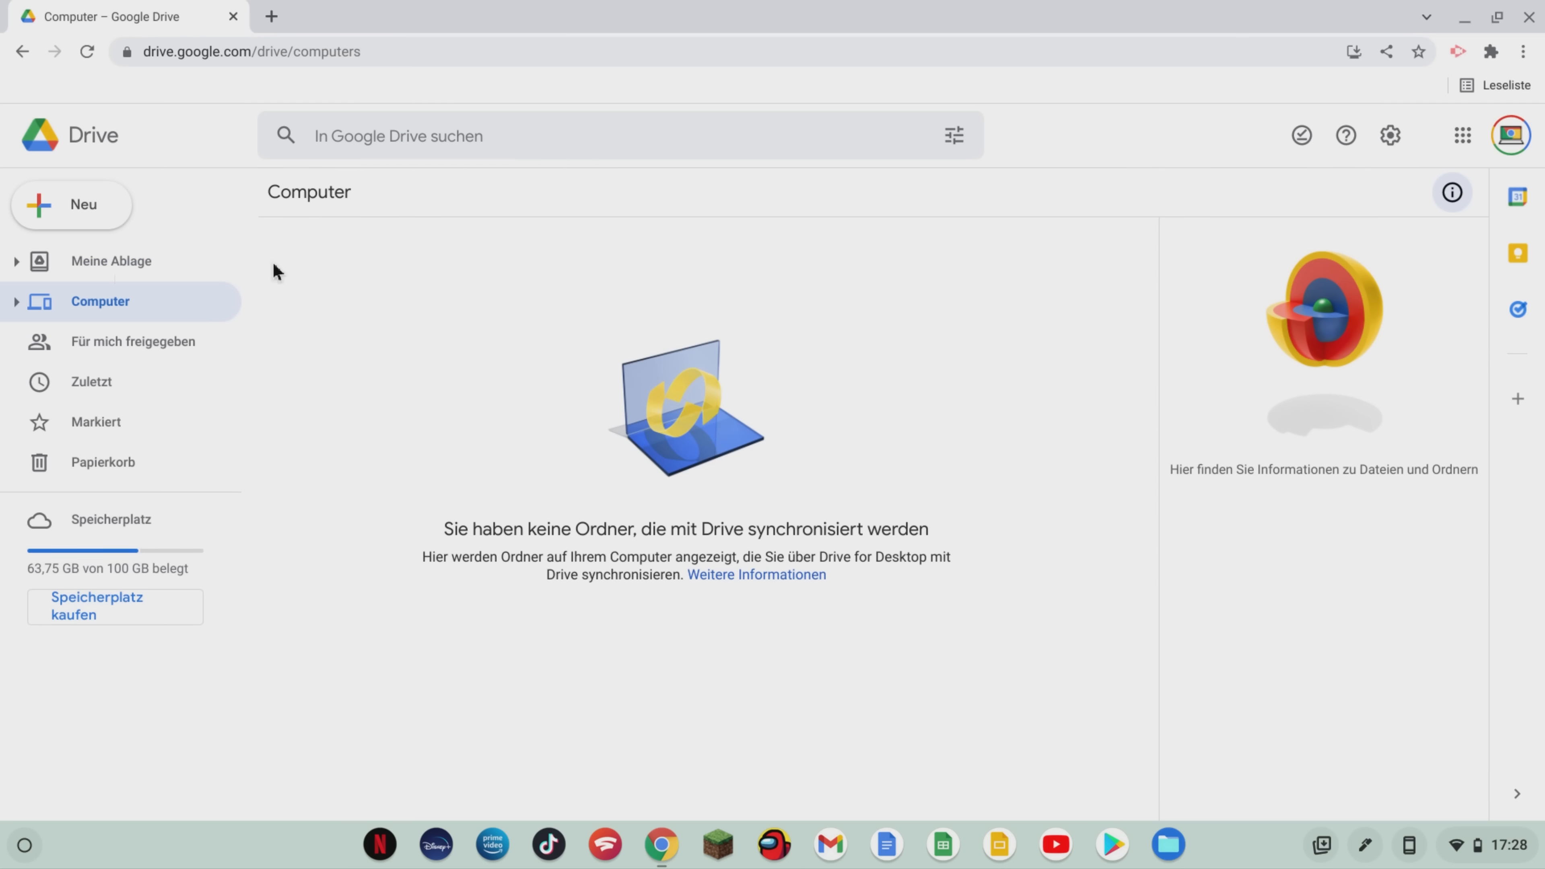
Enter a guest session and bring up the Files app at My Files with its Downloads folder
left_click(1167, 844)
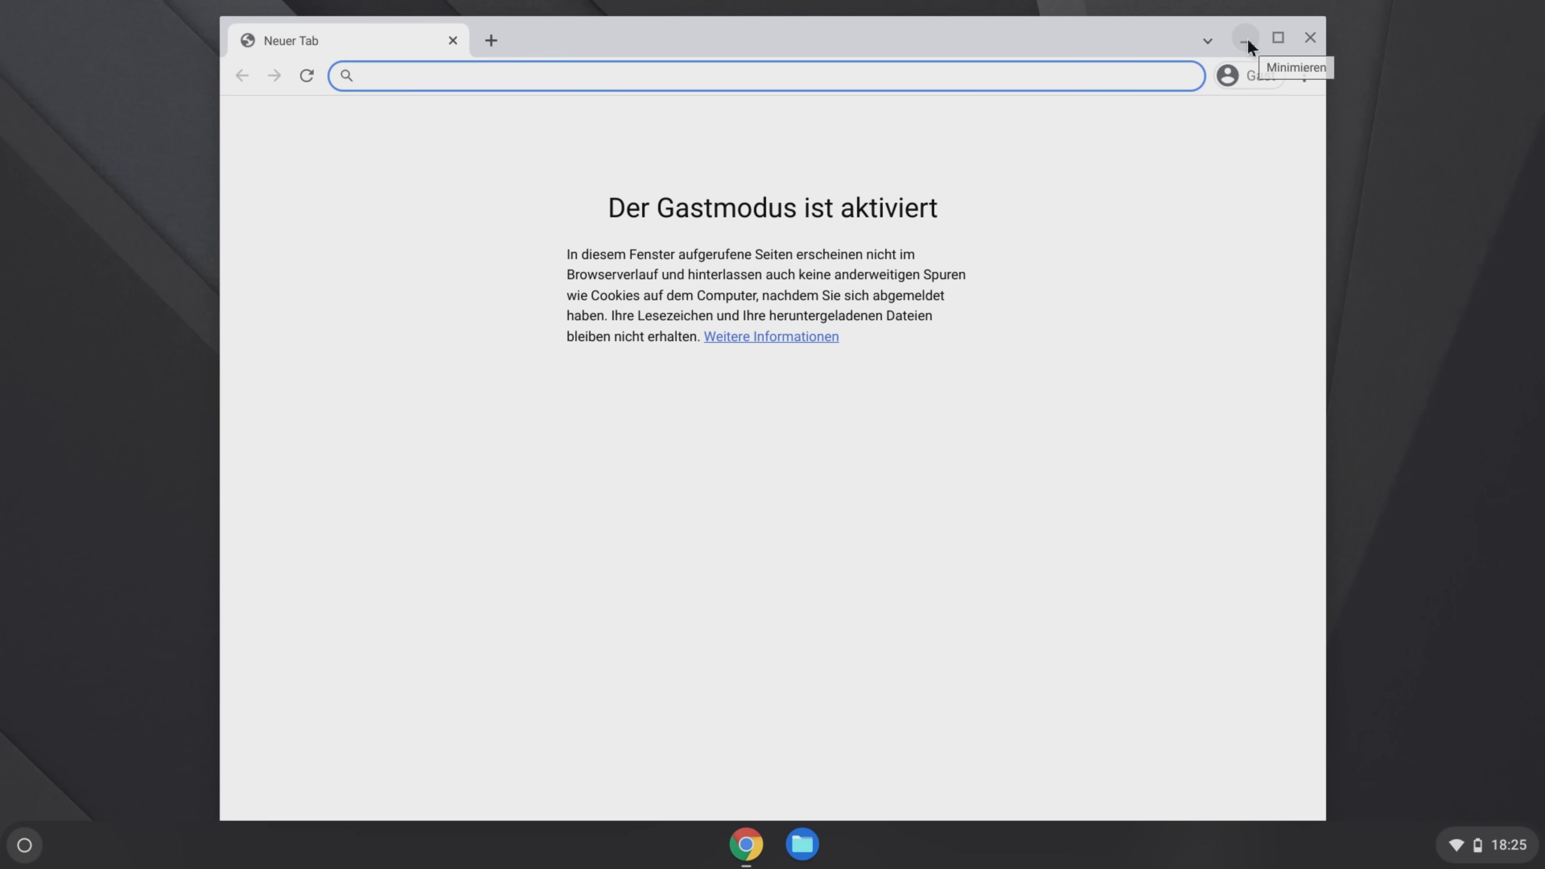
left_click(802, 844)
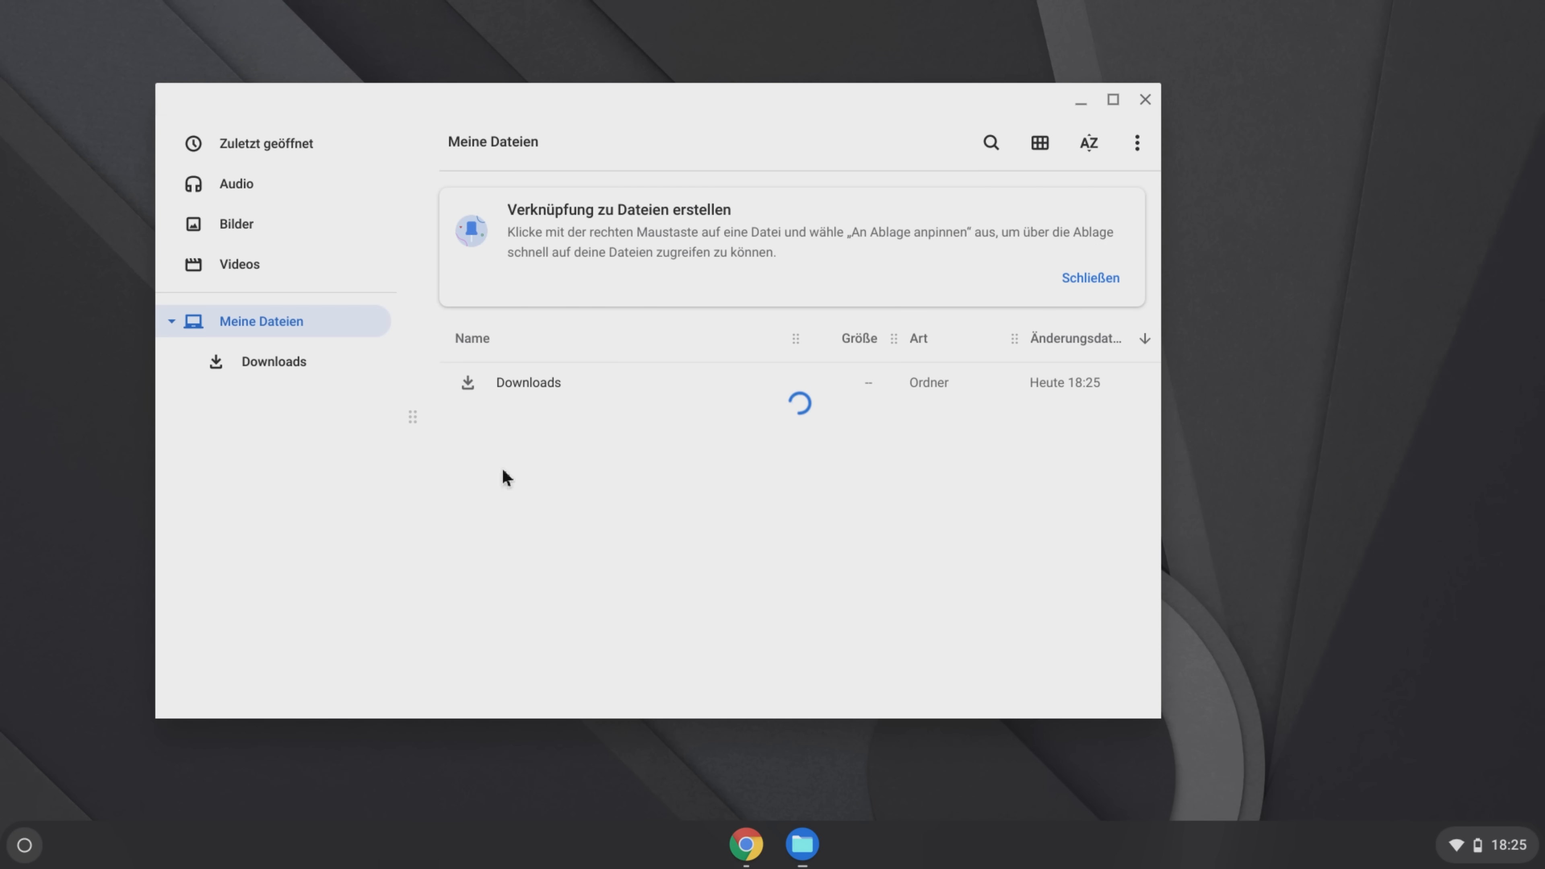